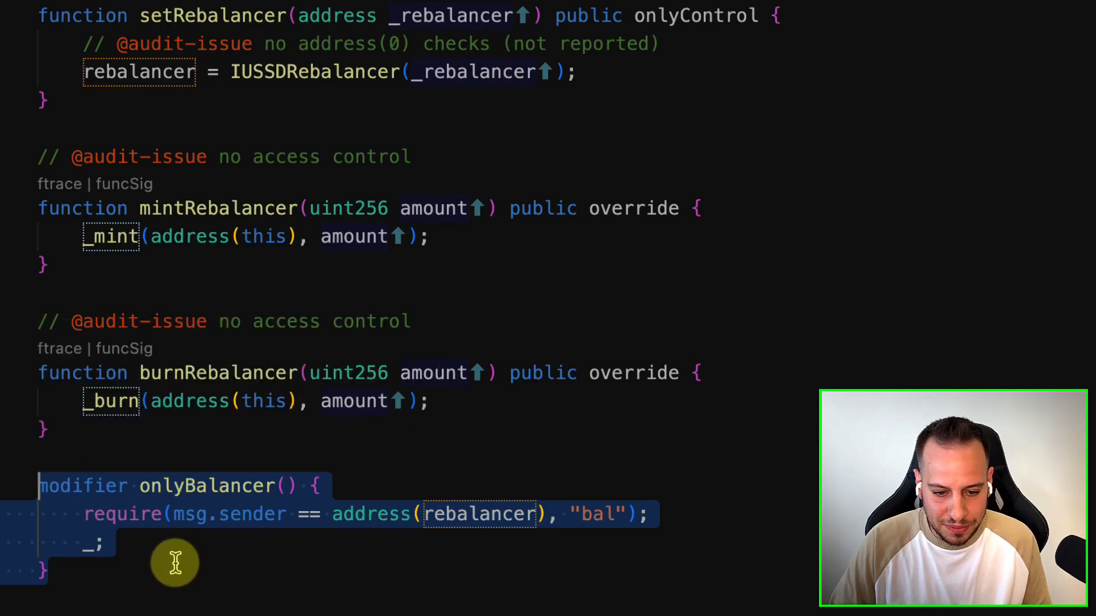
{"action": "scroll", "scroll_direction": "down", "scroll_amount": 3}
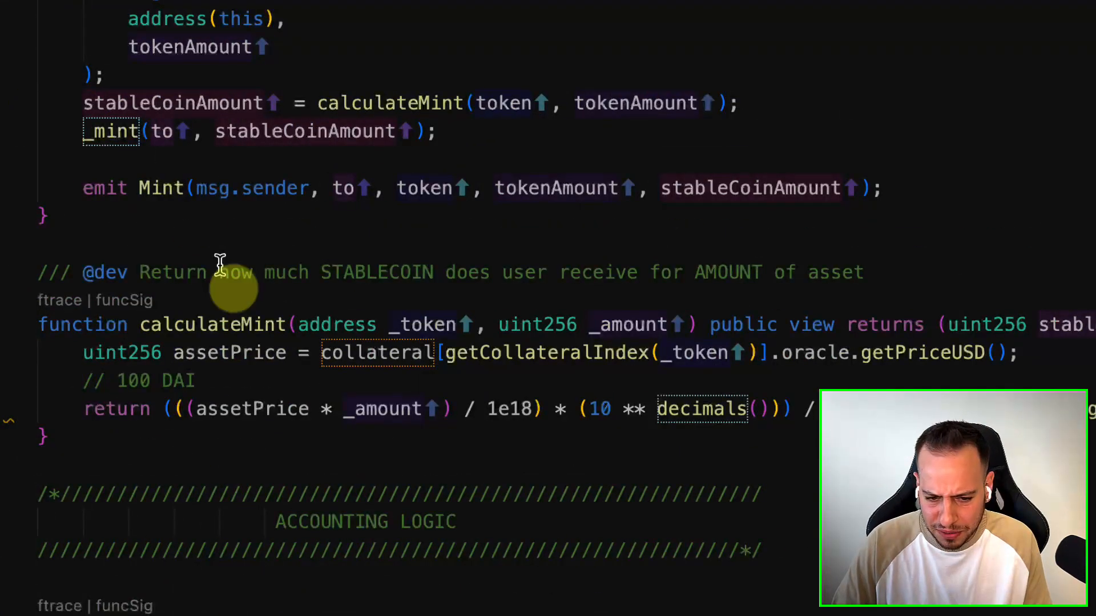
{"action": "scroll", "scroll_direction": "down", "scroll_amount": 3}
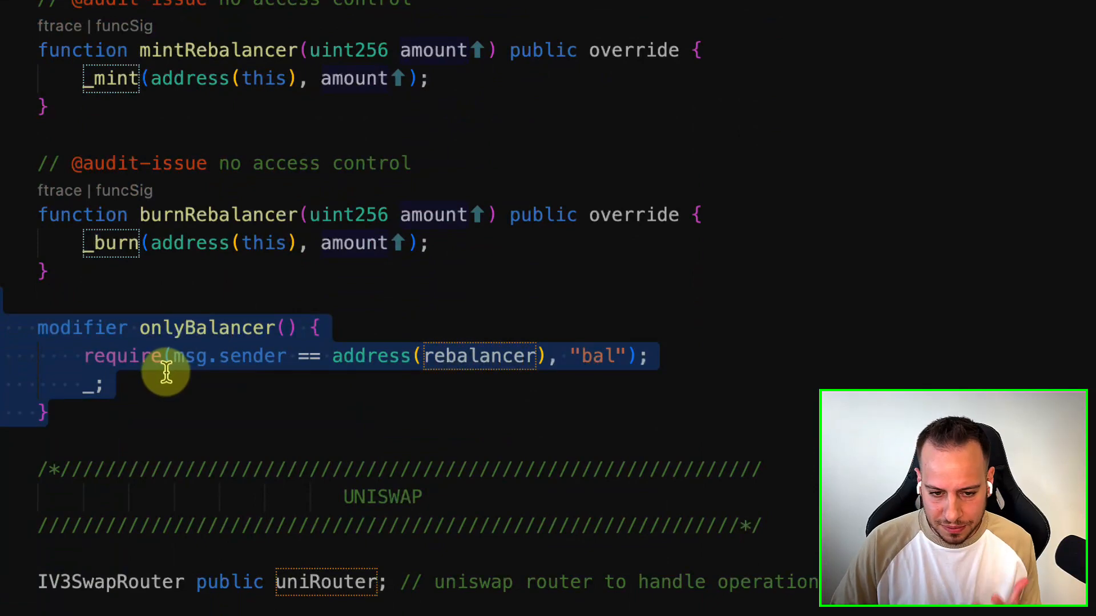
{"action": "scroll", "scroll_direction": "up", "scroll_amount": 3}
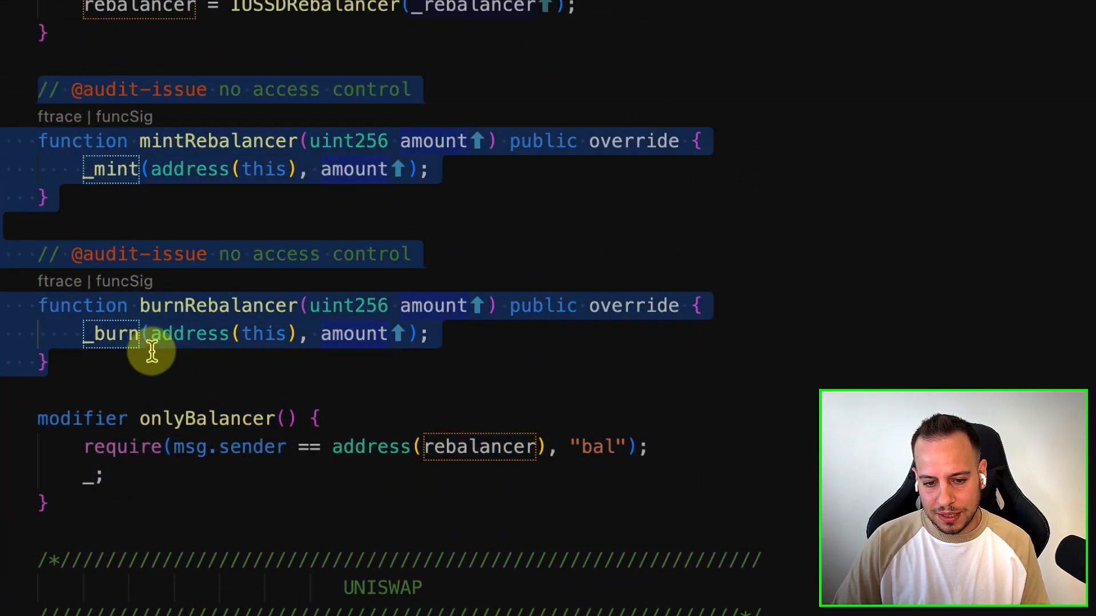
{"action": "mouse_move", "coordinate": [201, 375]}
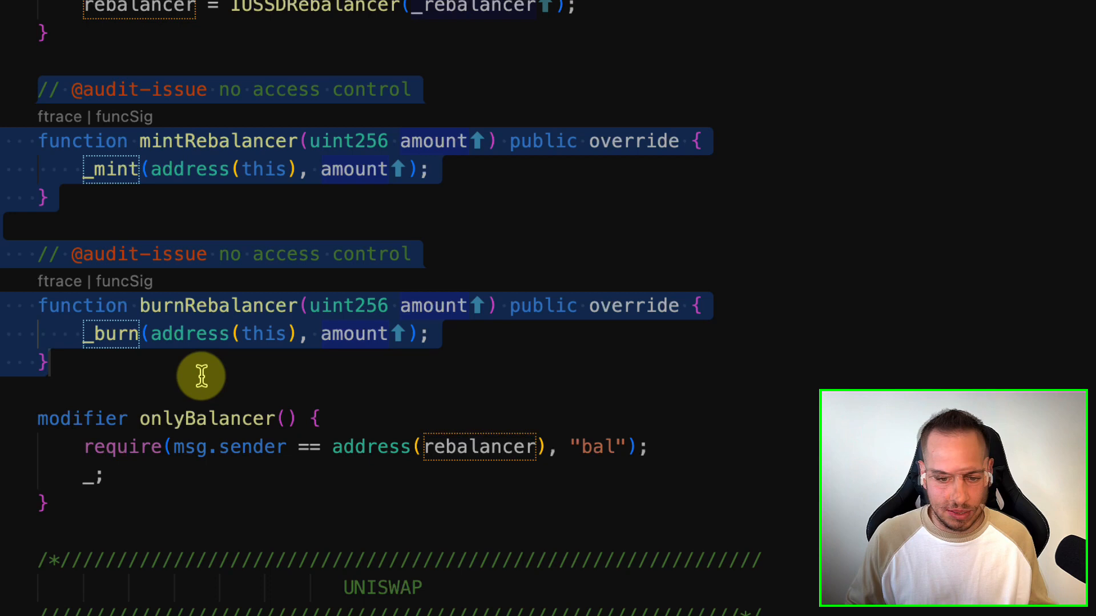
{"action": "mouse_move", "coordinate": [691, 311]}
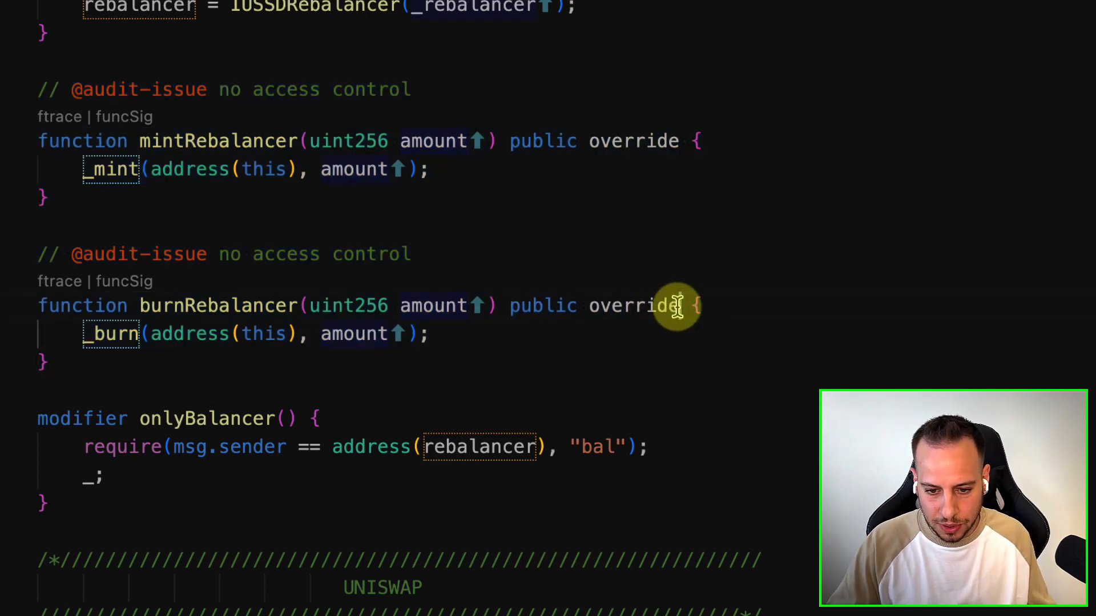
{"action": "double_click", "coordinate": [207, 418]}
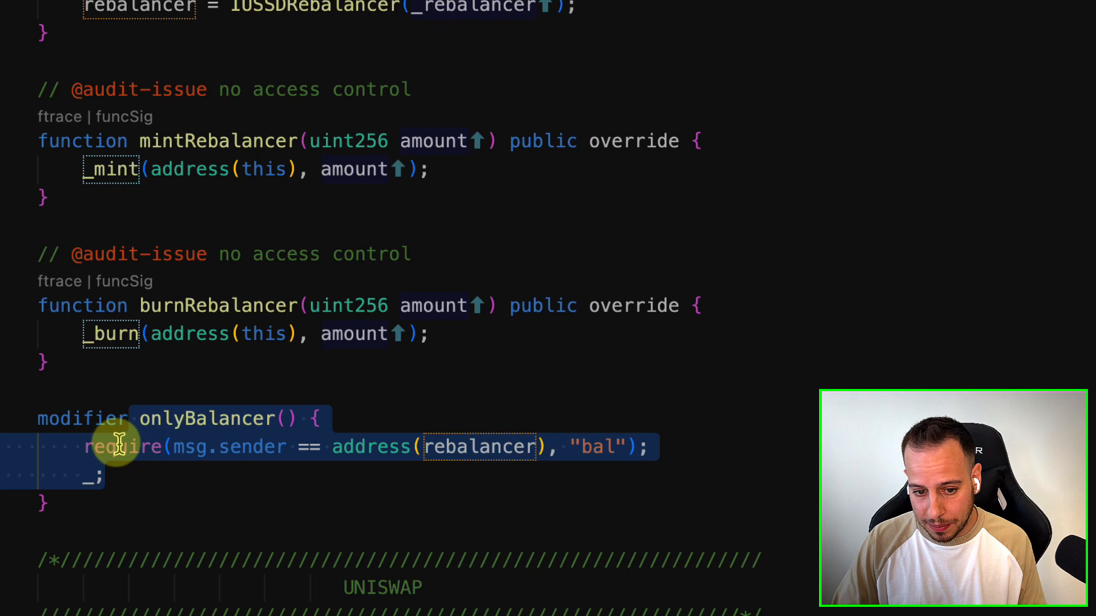
{"action": "mouse_move", "coordinate": [686, 264]}
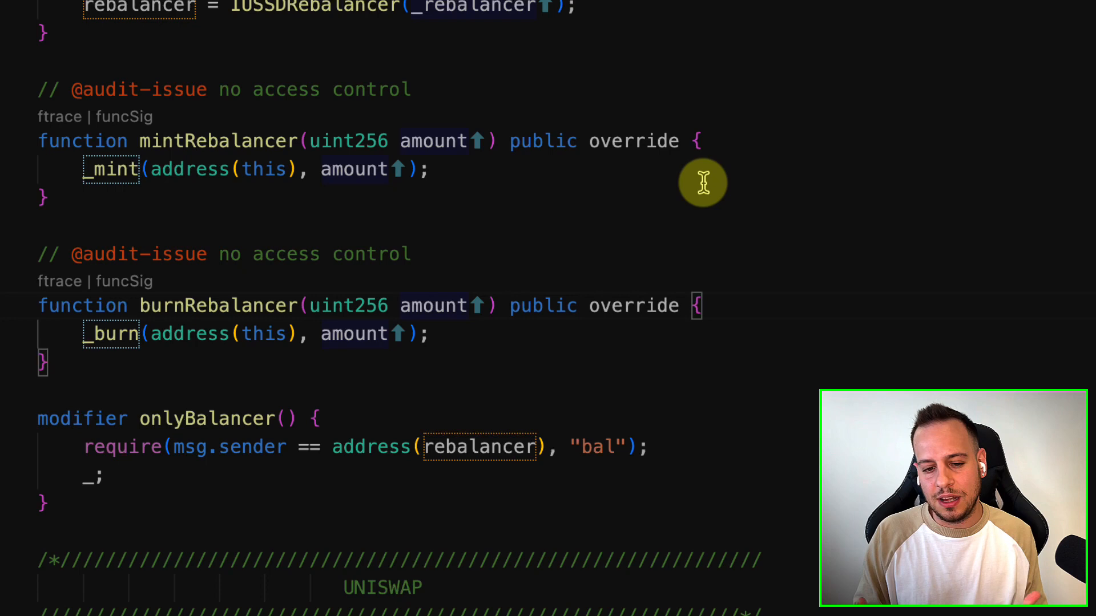
{"action": "mouse_move", "coordinate": [63, 430]}
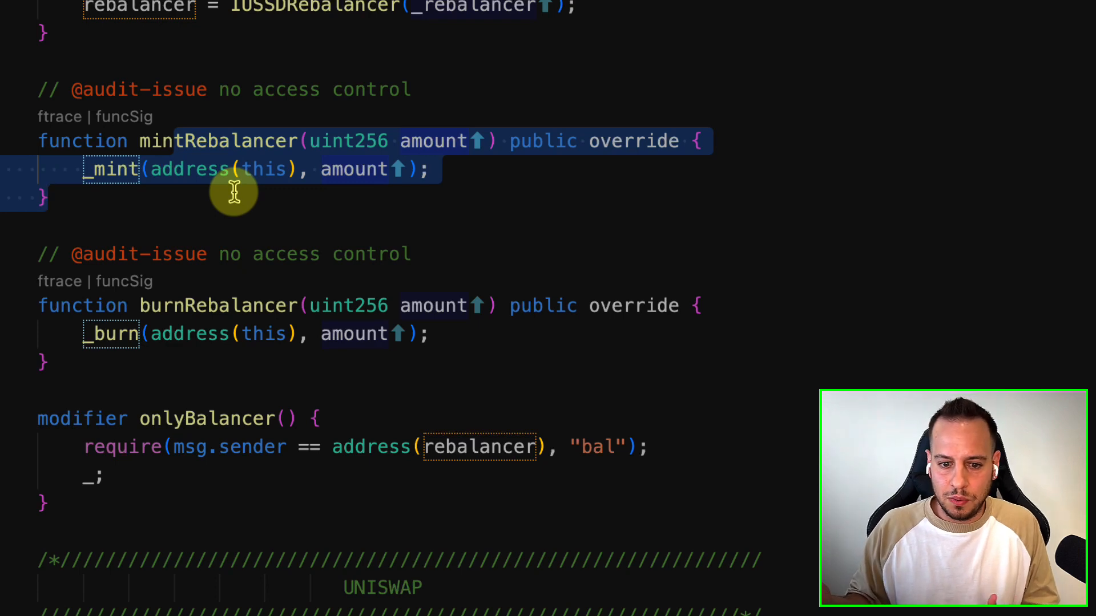
{"action": "mouse_move", "coordinate": [210, 150]}
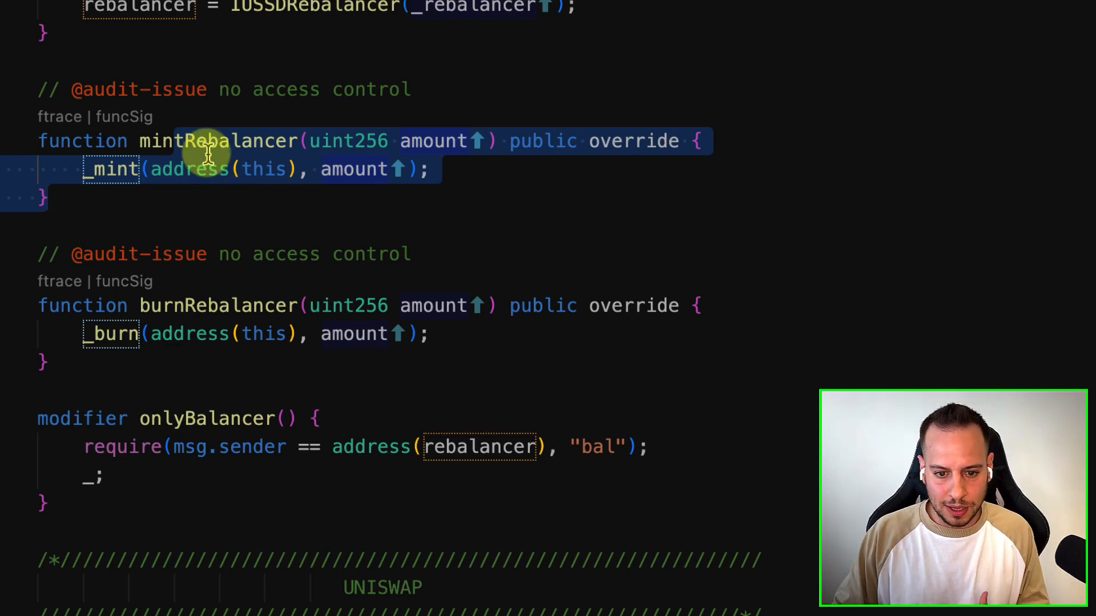
{"action": "left_click", "coordinate": [209, 152]}
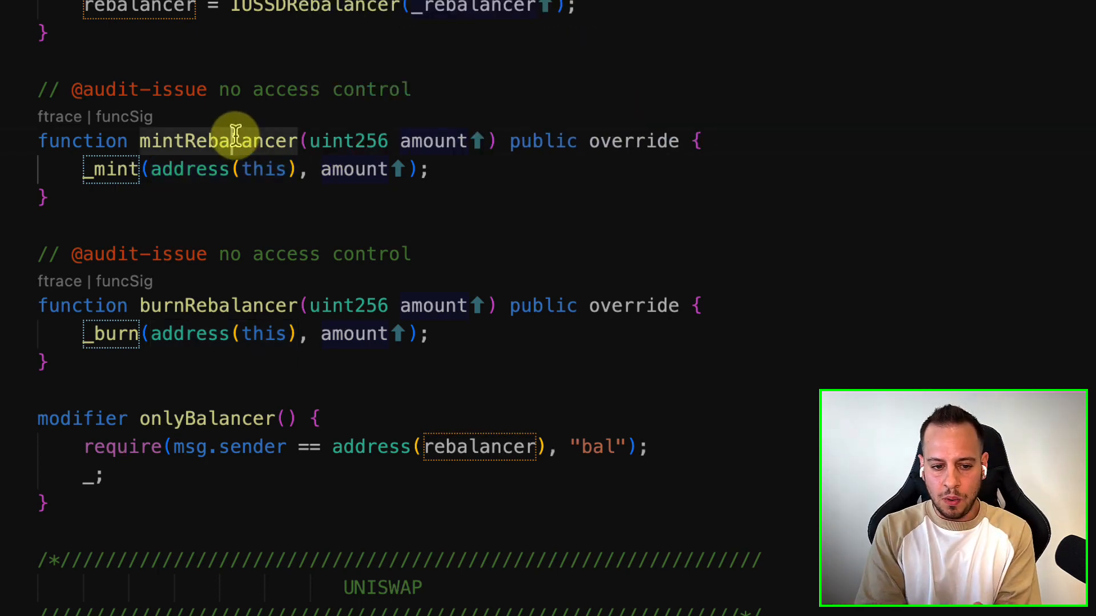
{"action": "scroll", "scroll_direction": "up", "scroll_amount": 3}
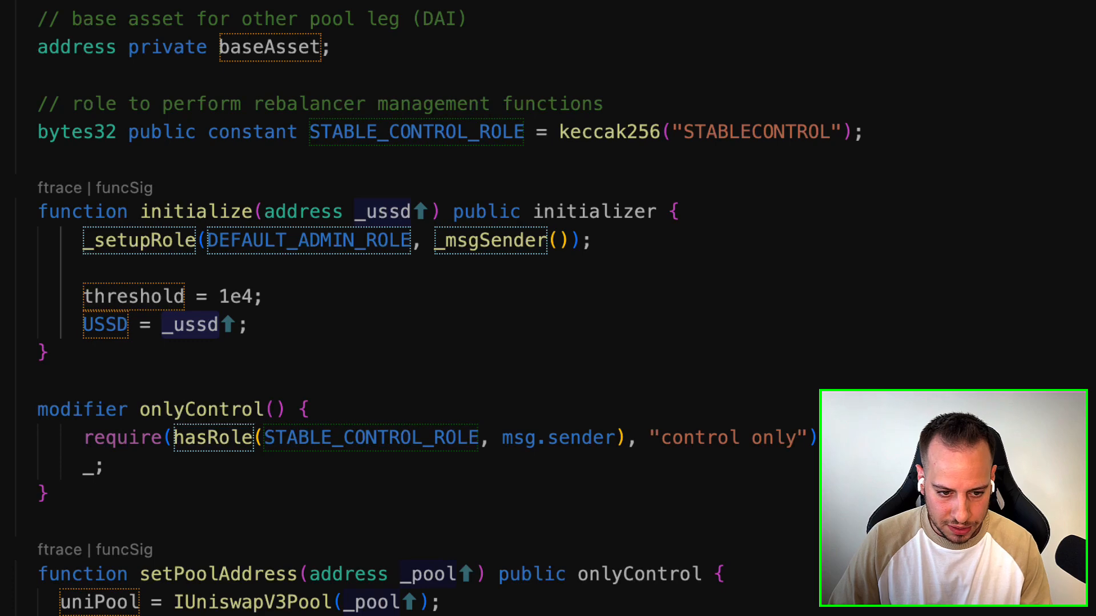
{"action": "scroll", "scroll_direction": "down", "scroll_amount": 3}
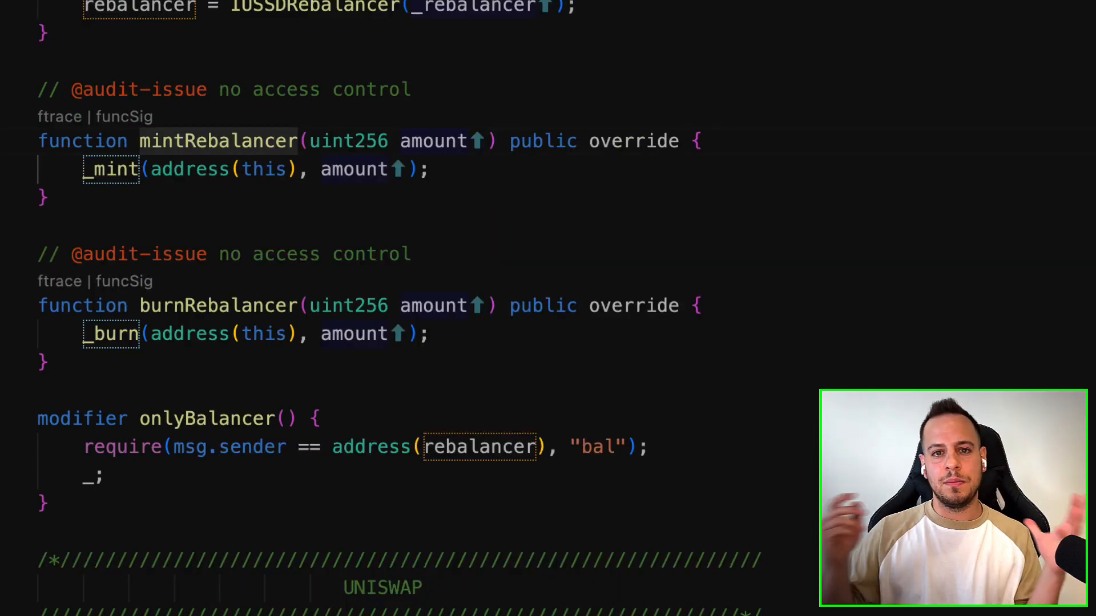